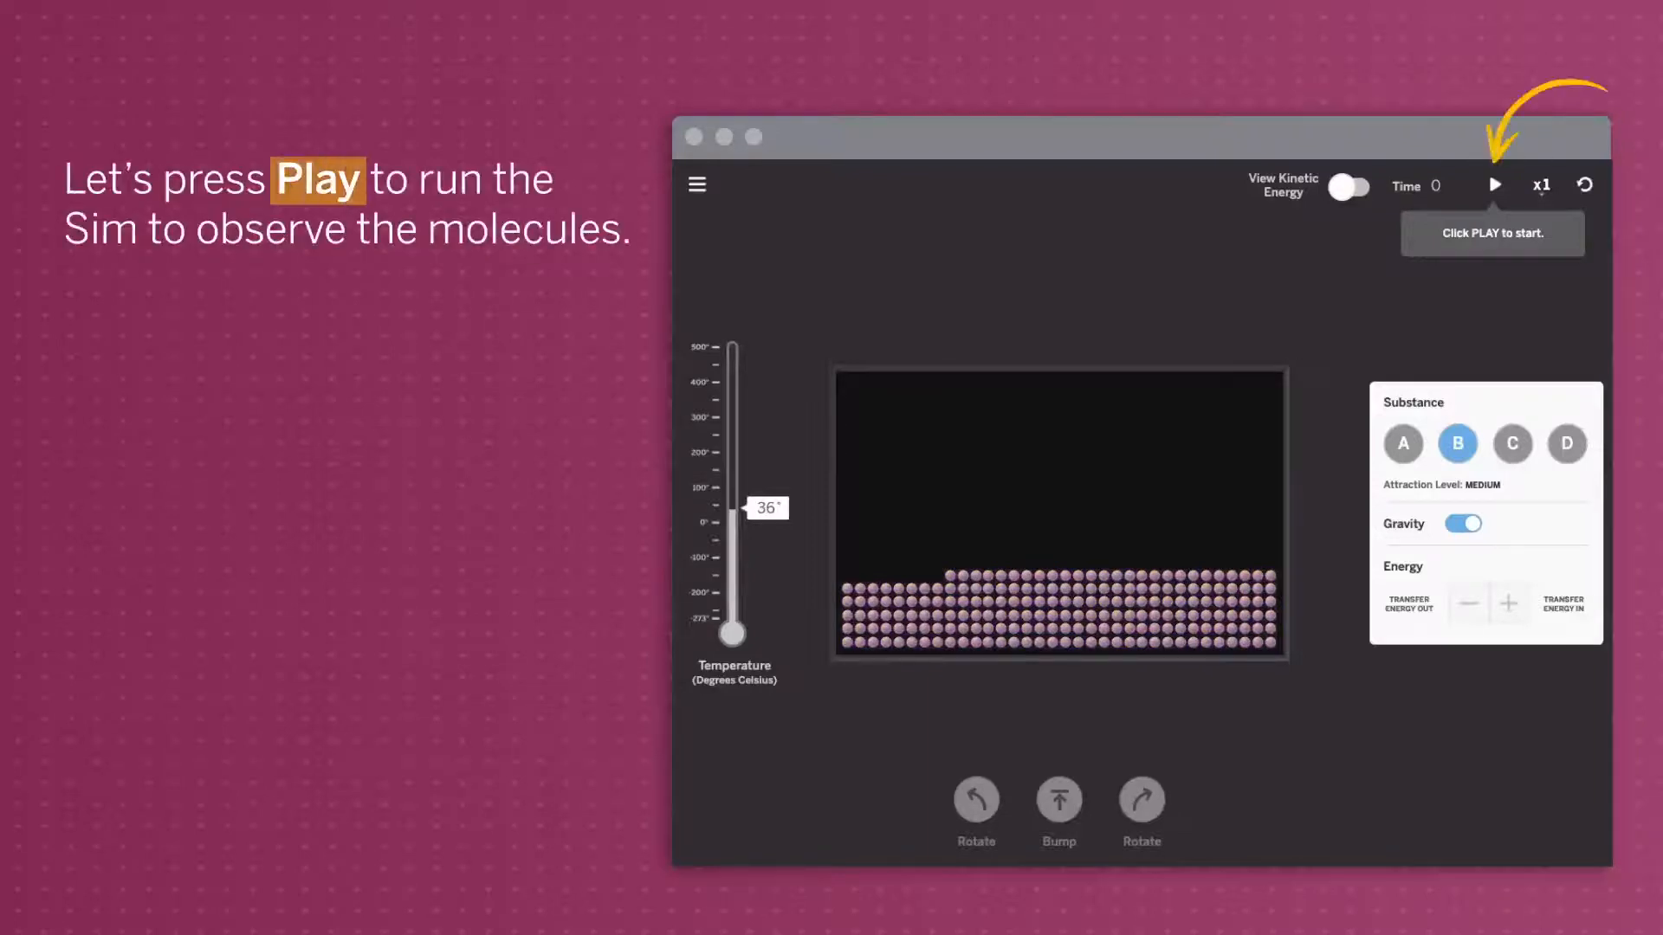
Turn on kinetic energy colouring and set the substance B simulation playing.
{"action": "left_click", "coordinate": [1347, 186]}
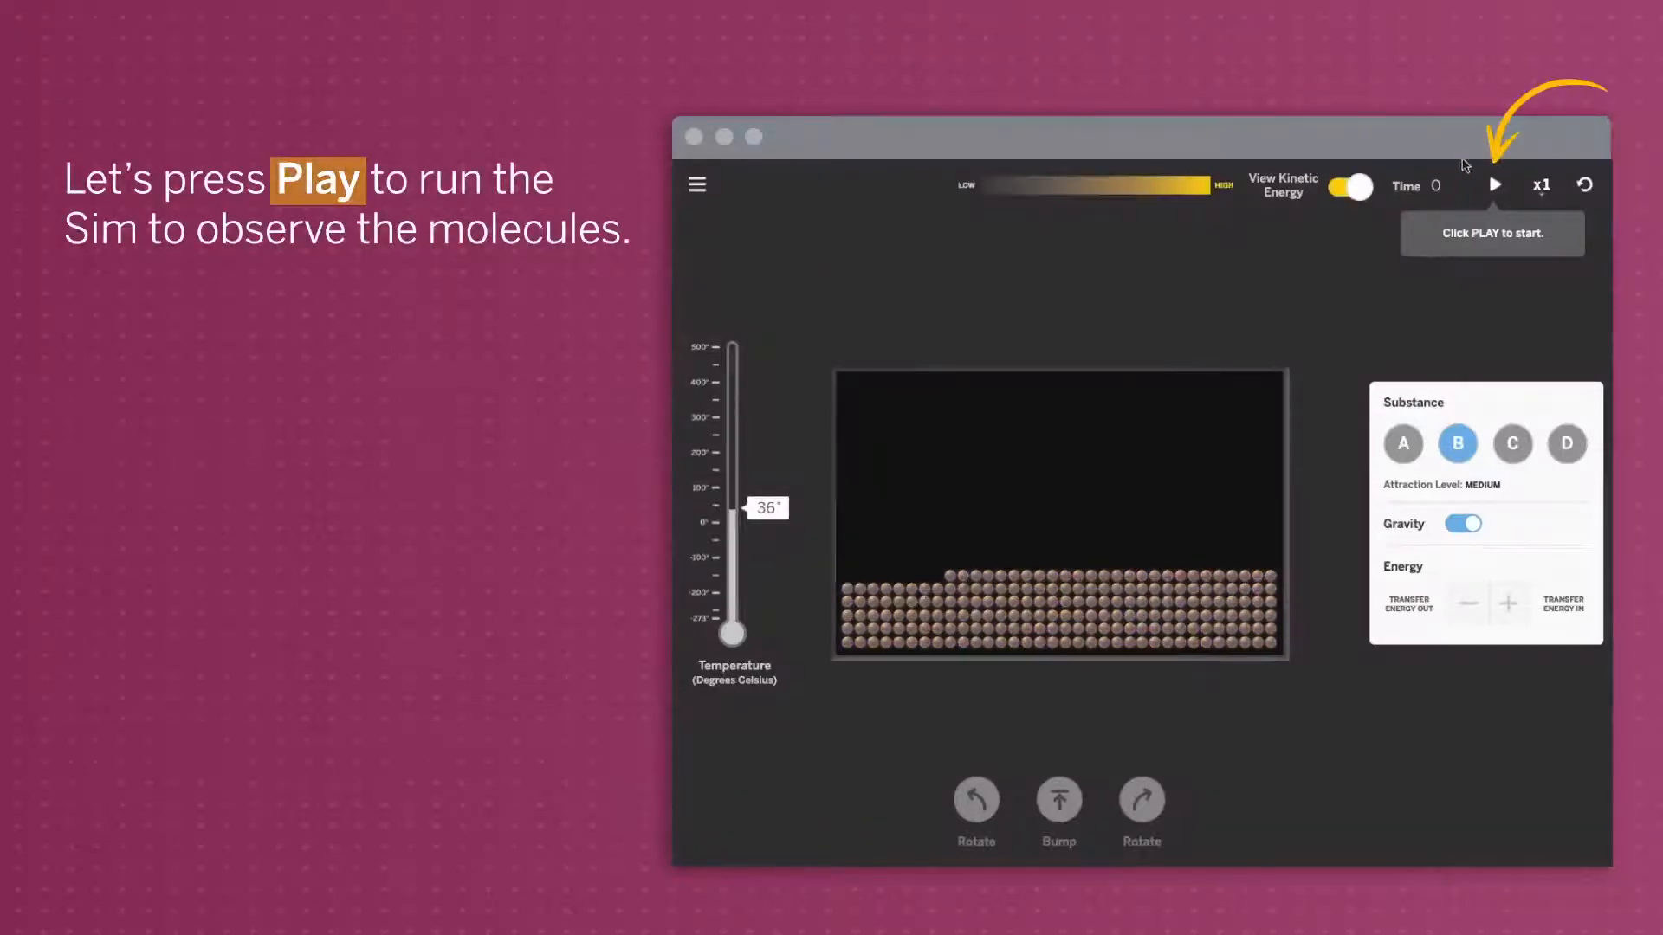
{"action": "left_click", "coordinate": [1493, 185]}
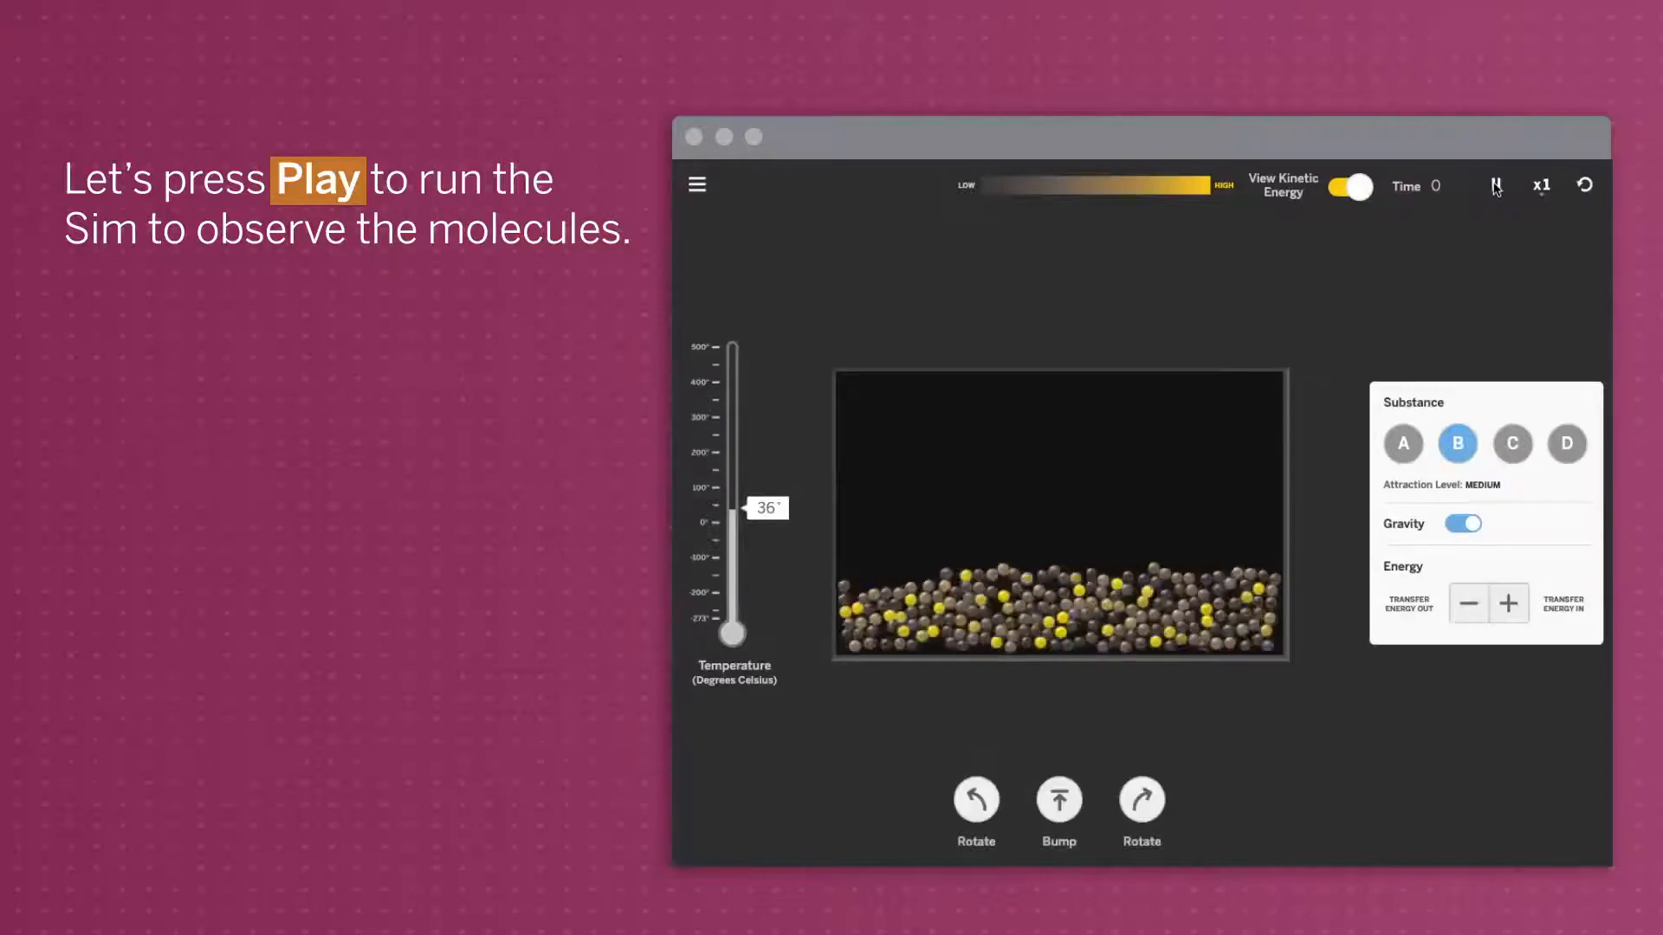
{"action": "left_click", "coordinate": [1493, 184]}
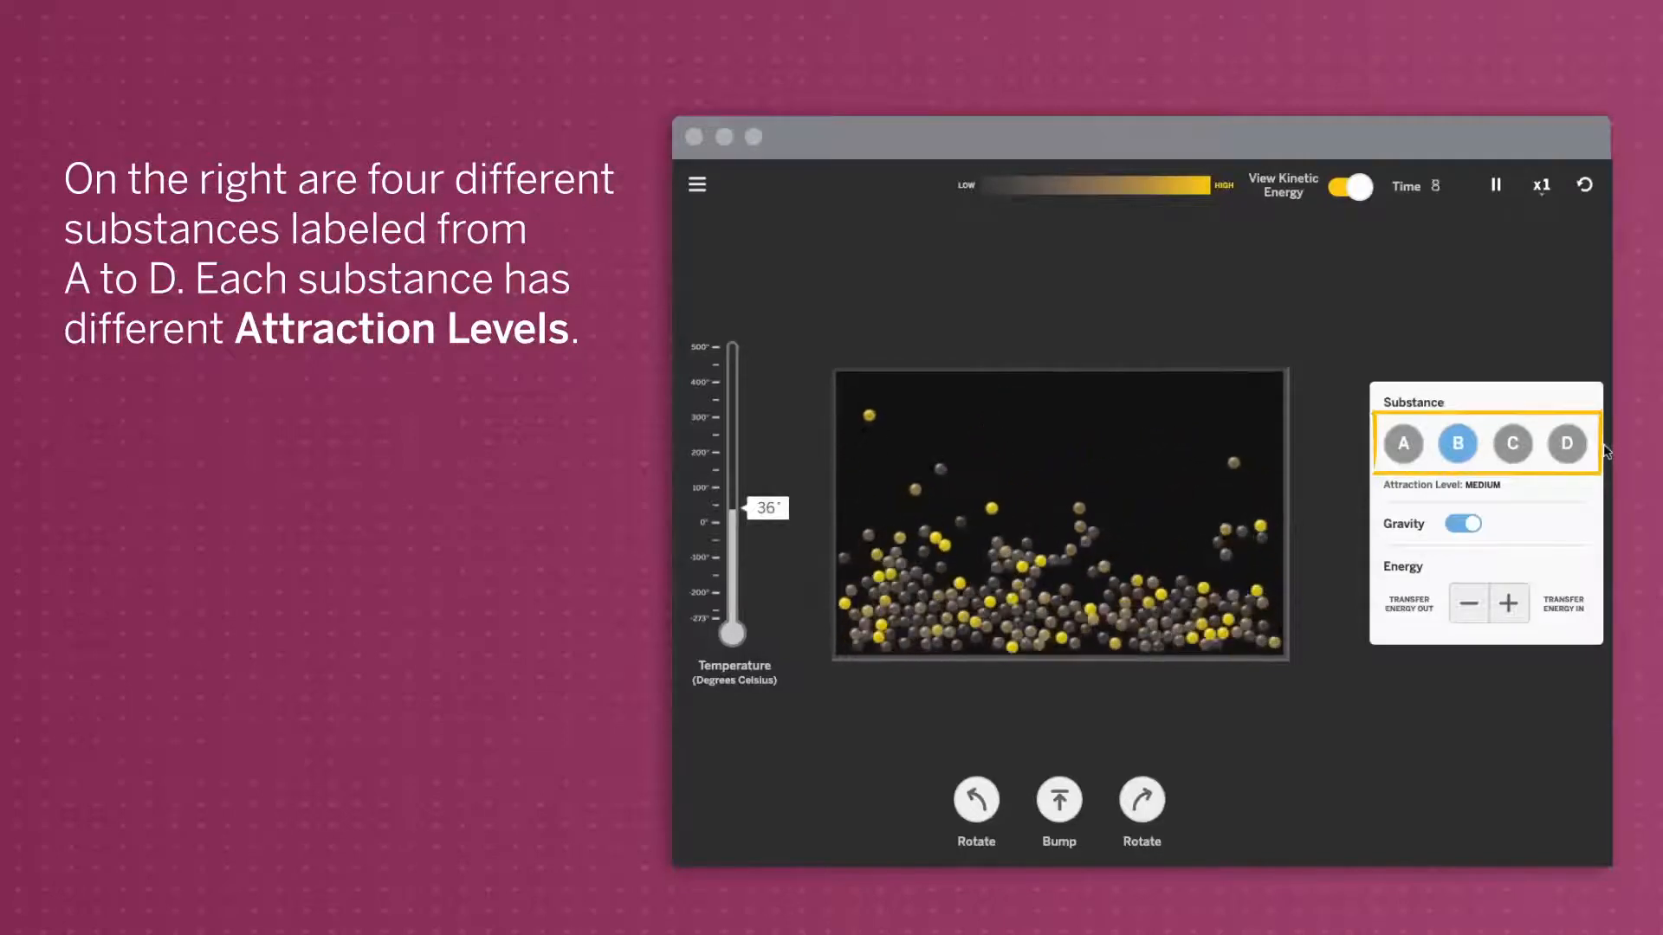
Select substance D, the very-low-attraction substance, in the Substance panel.
{"action": "left_click", "coordinate": [1568, 443]}
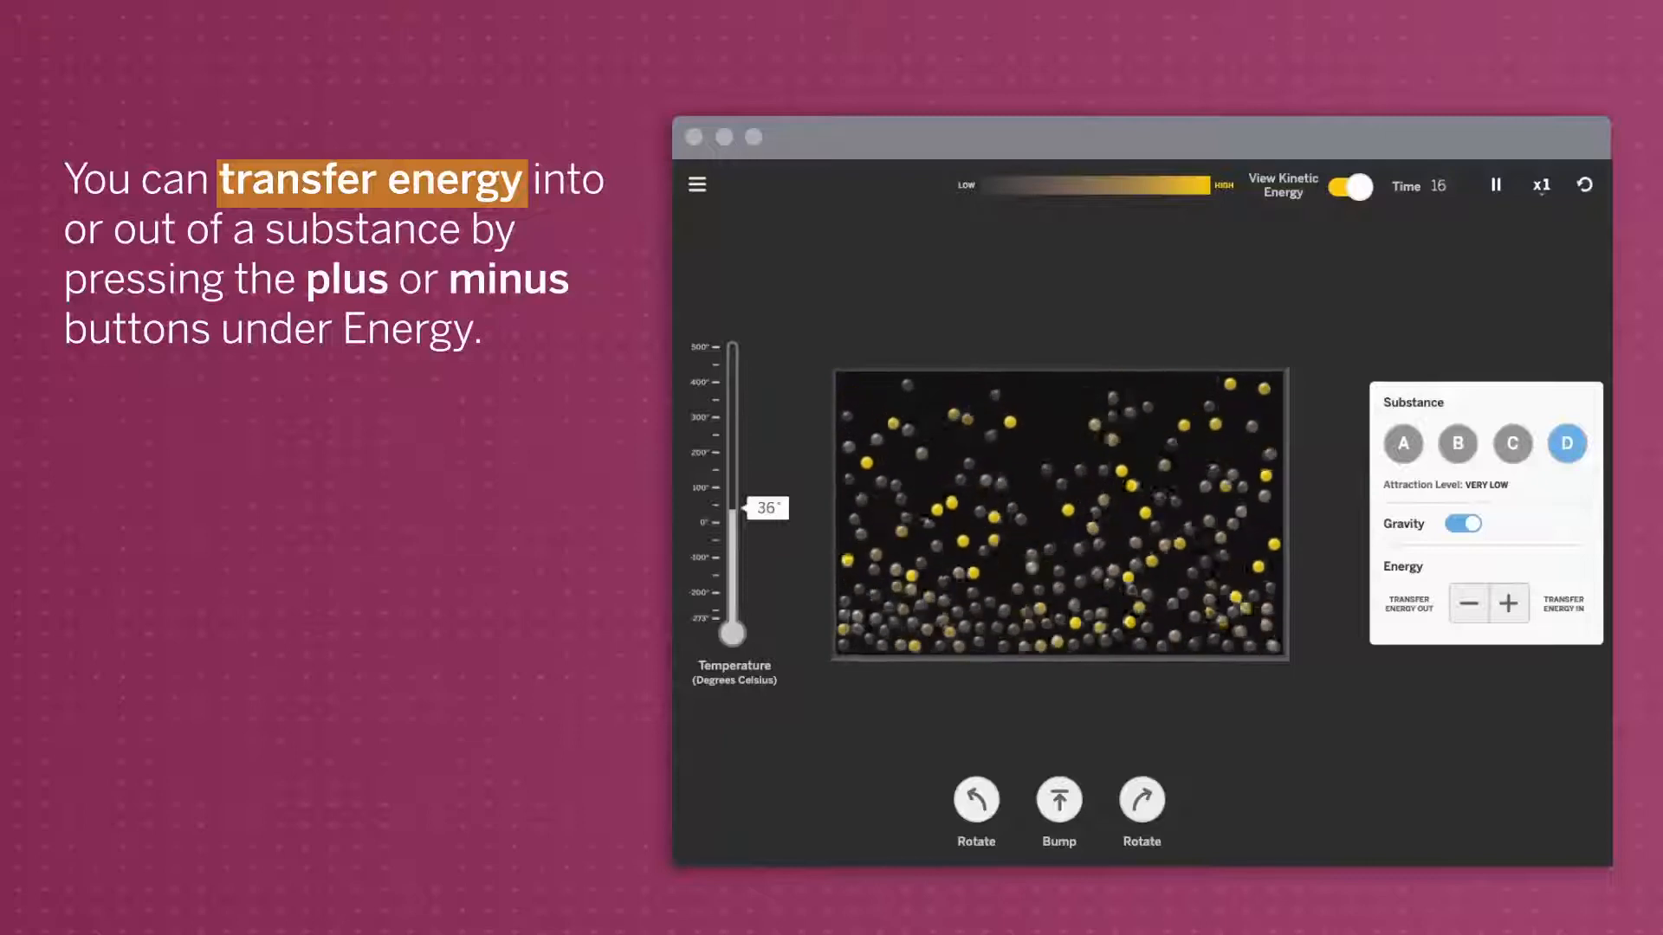
Transfer energy into substance D four times, raising its temperature from 36°.
{"action": "left_click", "coordinate": [1508, 603]}
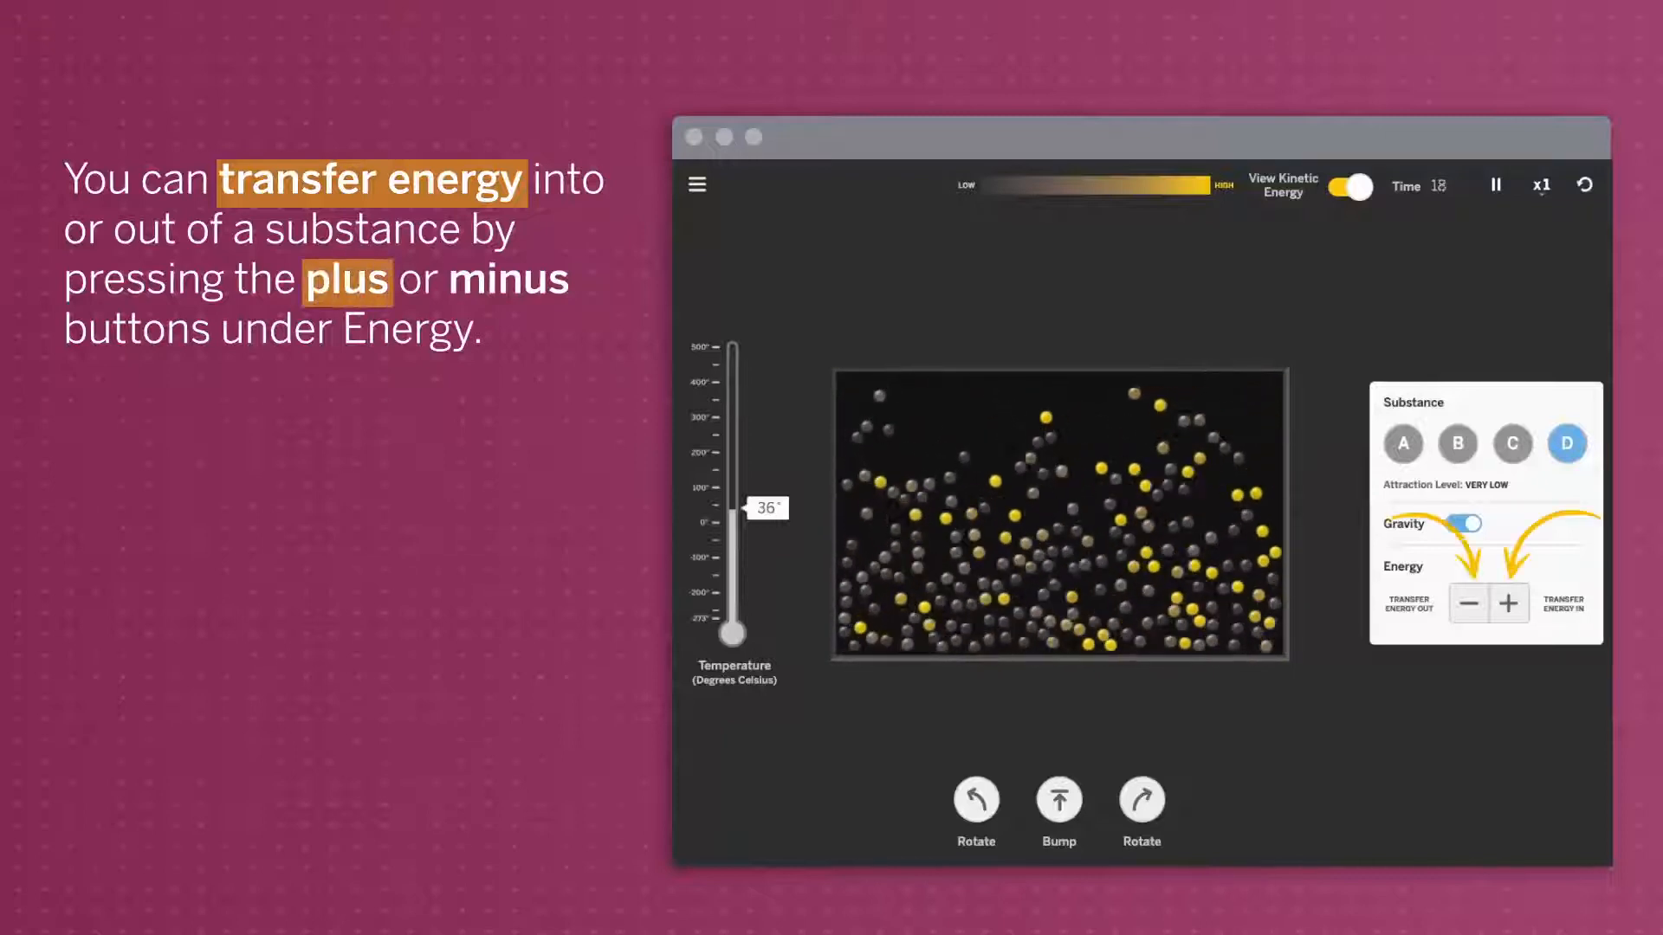
{"action": "left_click", "coordinate": [1508, 603]}
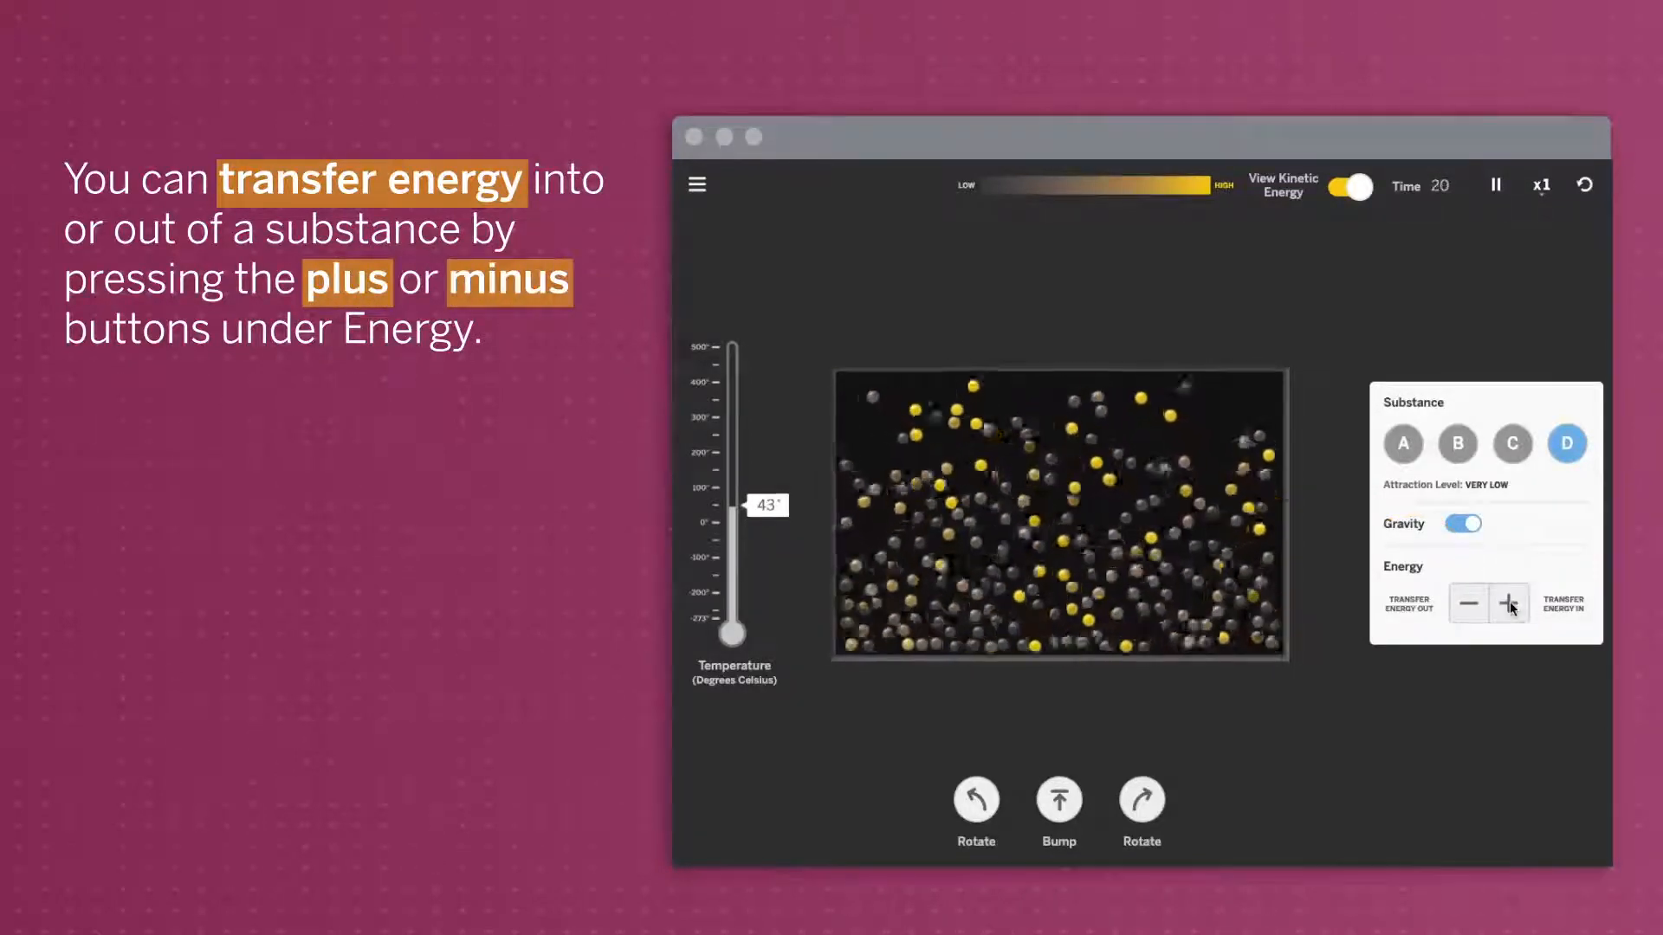
{"action": "left_click", "coordinate": [1507, 603]}
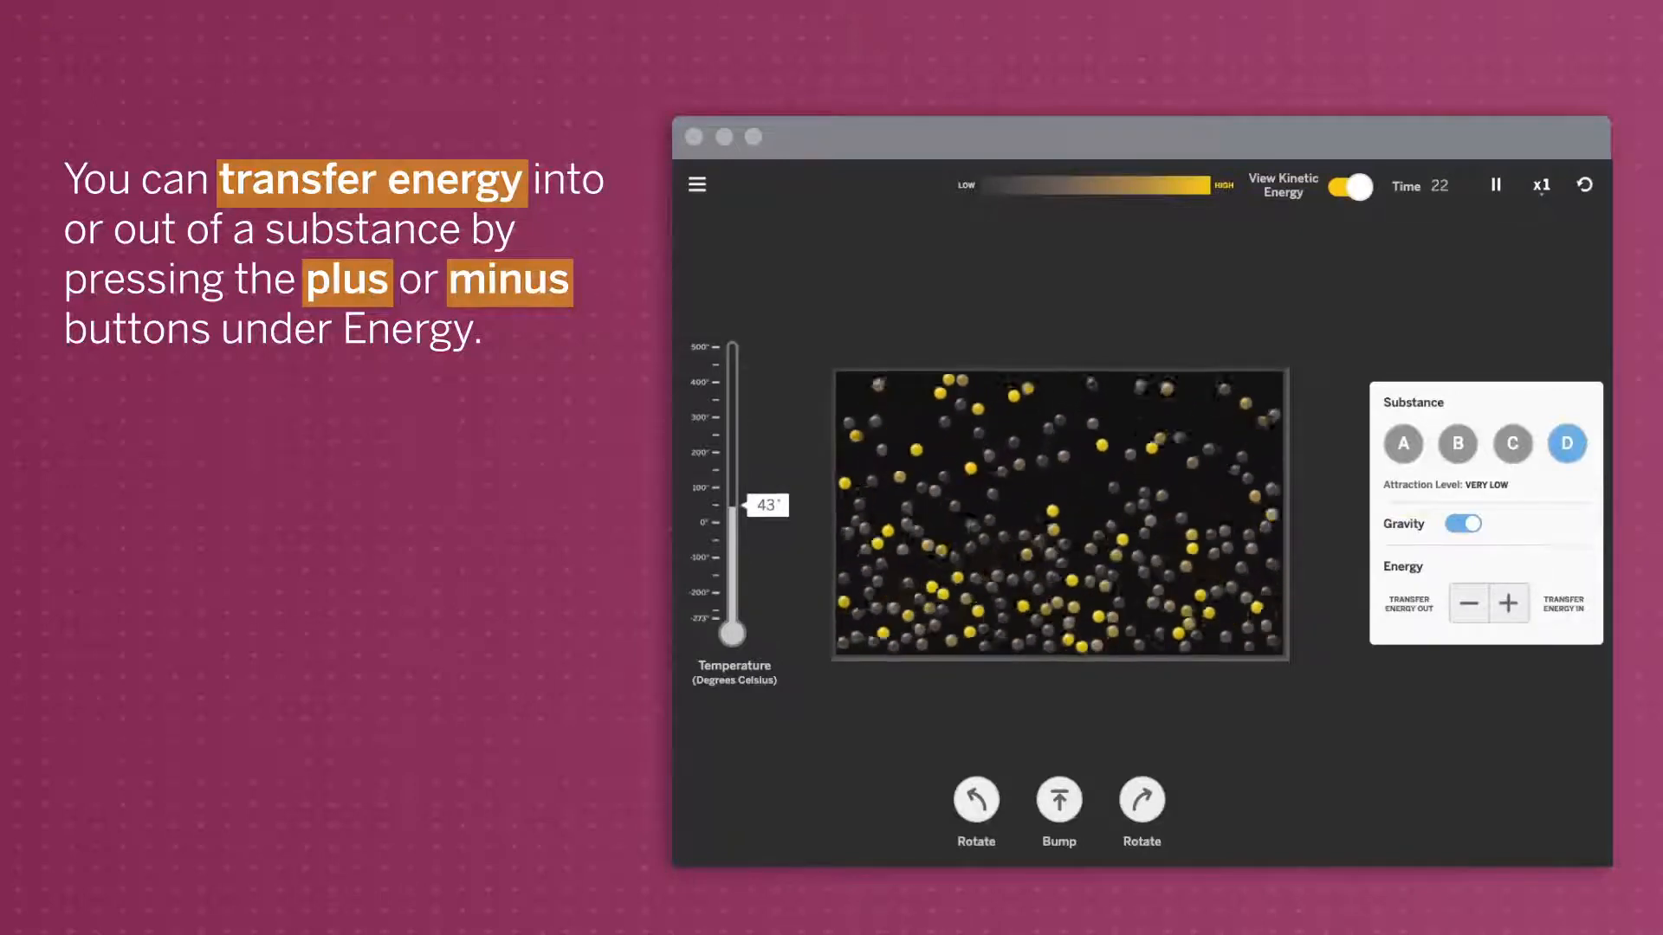
{"action": "left_click", "coordinate": [1507, 604]}
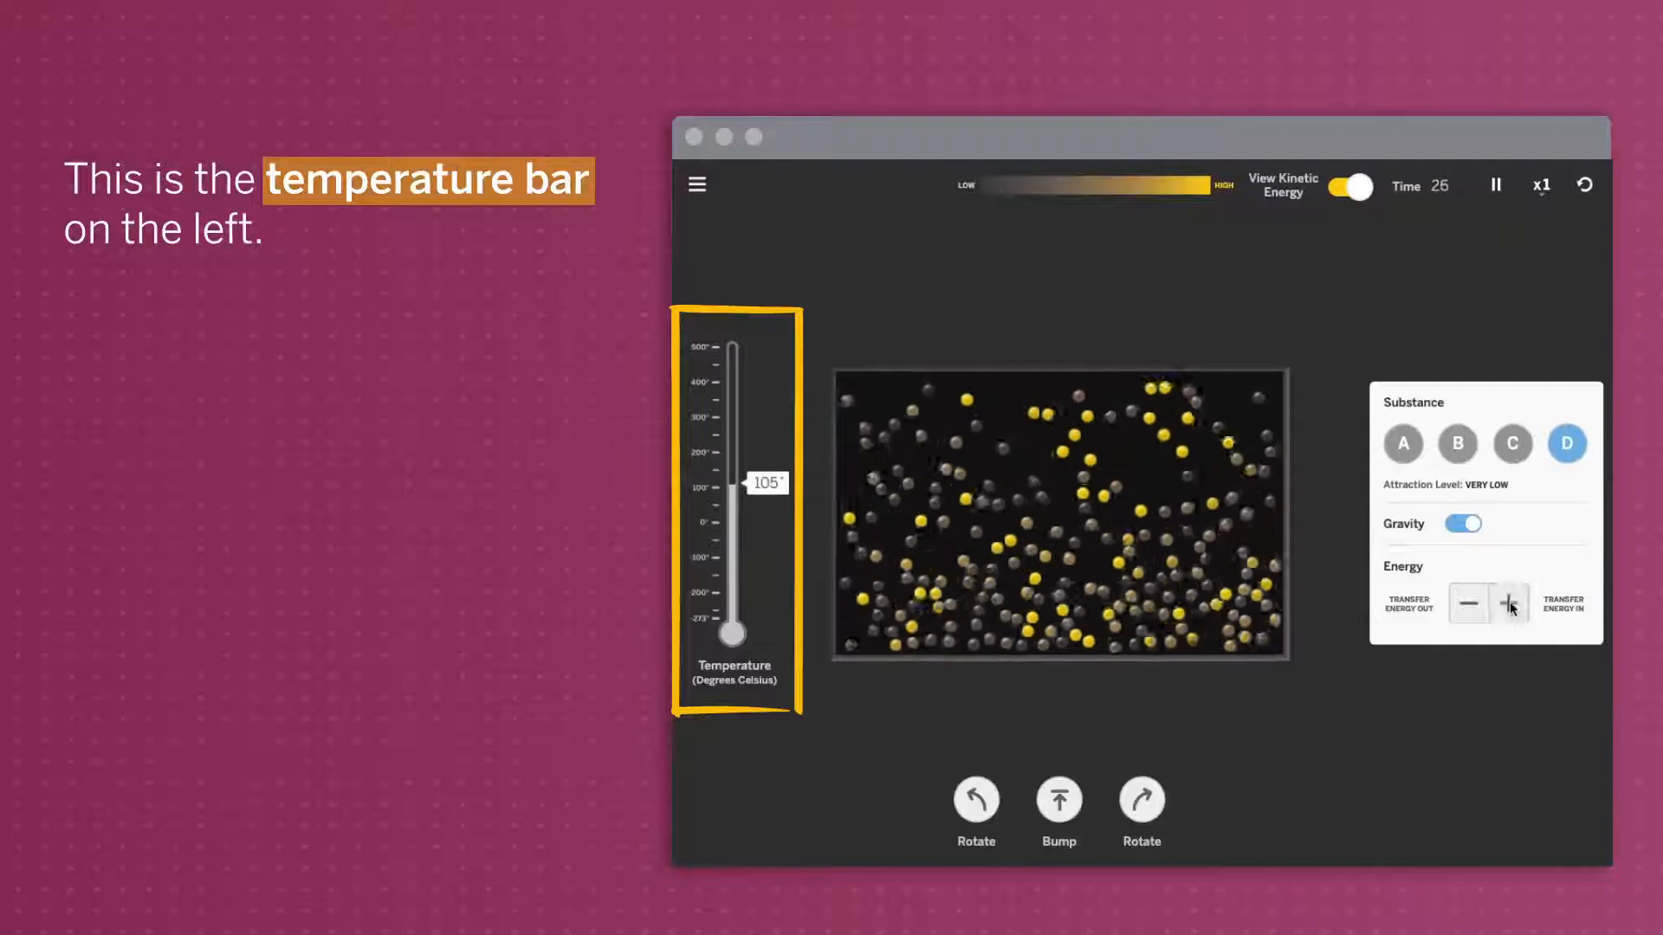
Add one more energy transfer so substance D reaches 113°.
{"action": "left_click", "coordinate": [1508, 603]}
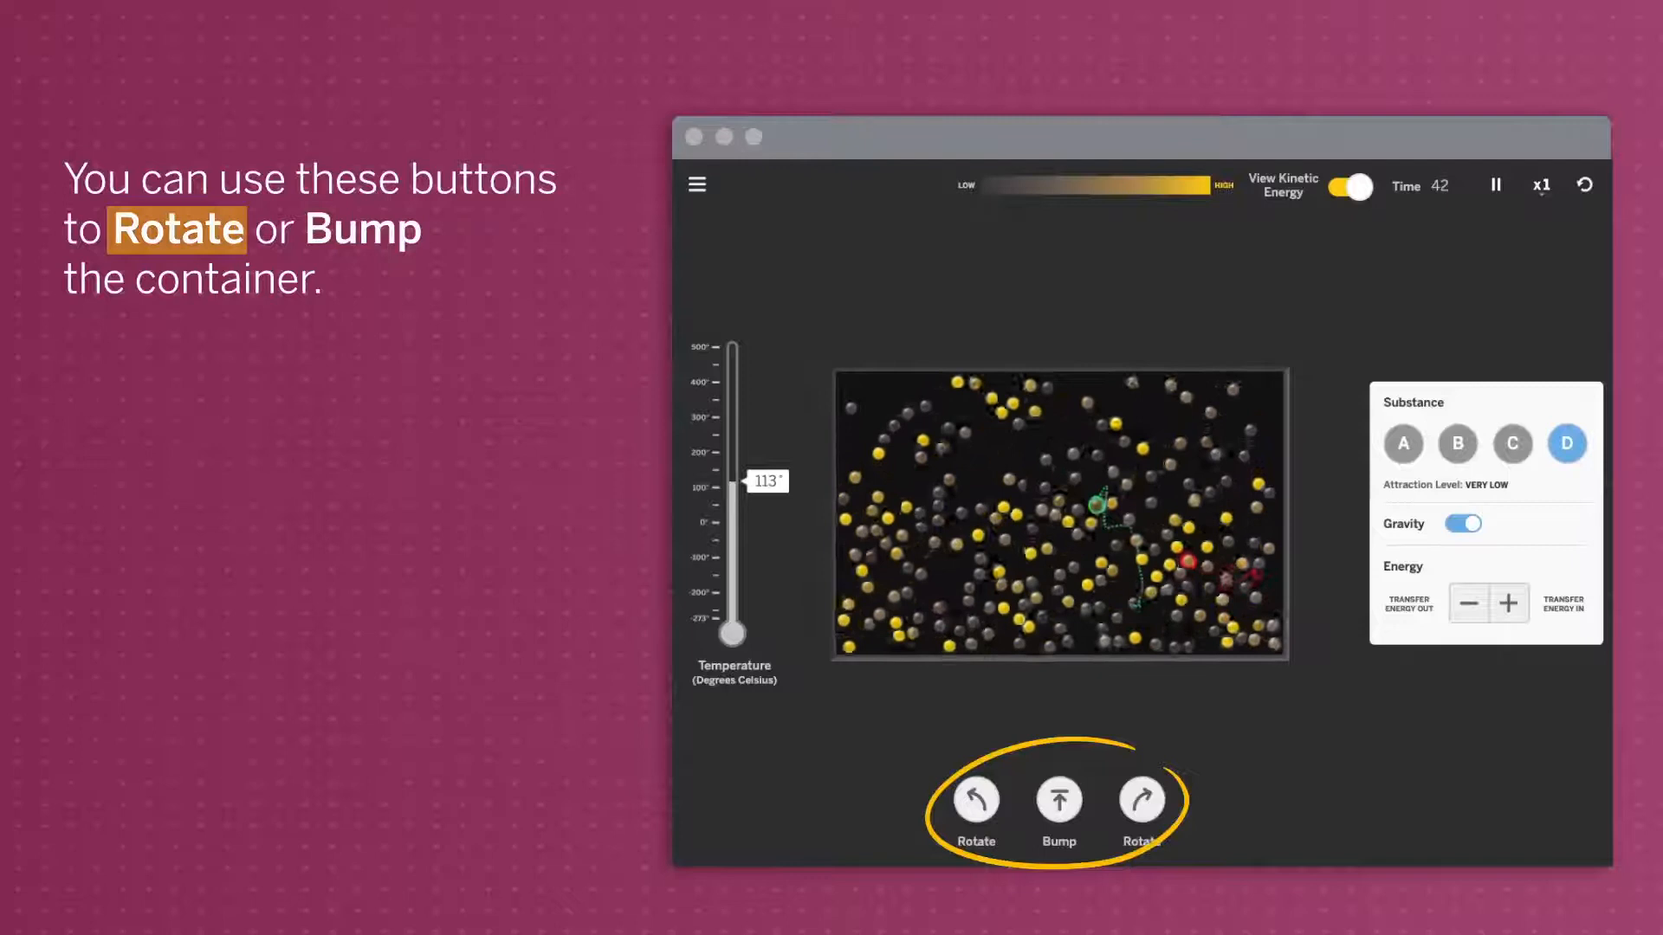
Rotate the container diagonally right, then rotate it left back toward upright.
{"action": "left_click", "coordinate": [1140, 801]}
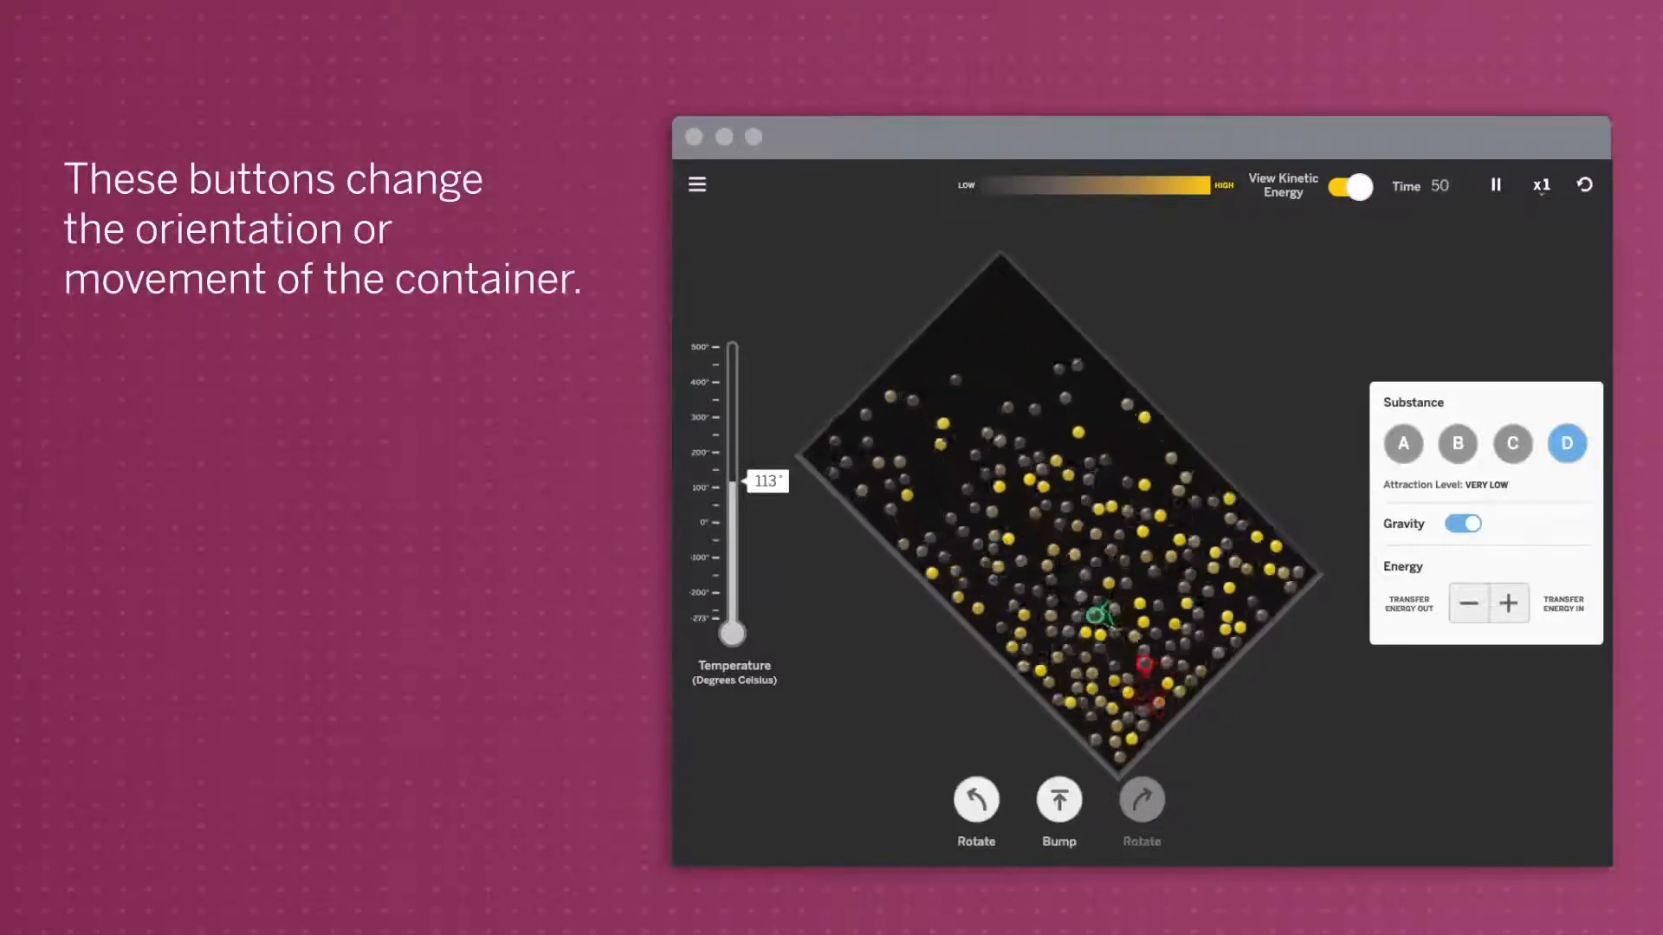
{"action": "left_click", "coordinate": [973, 799]}
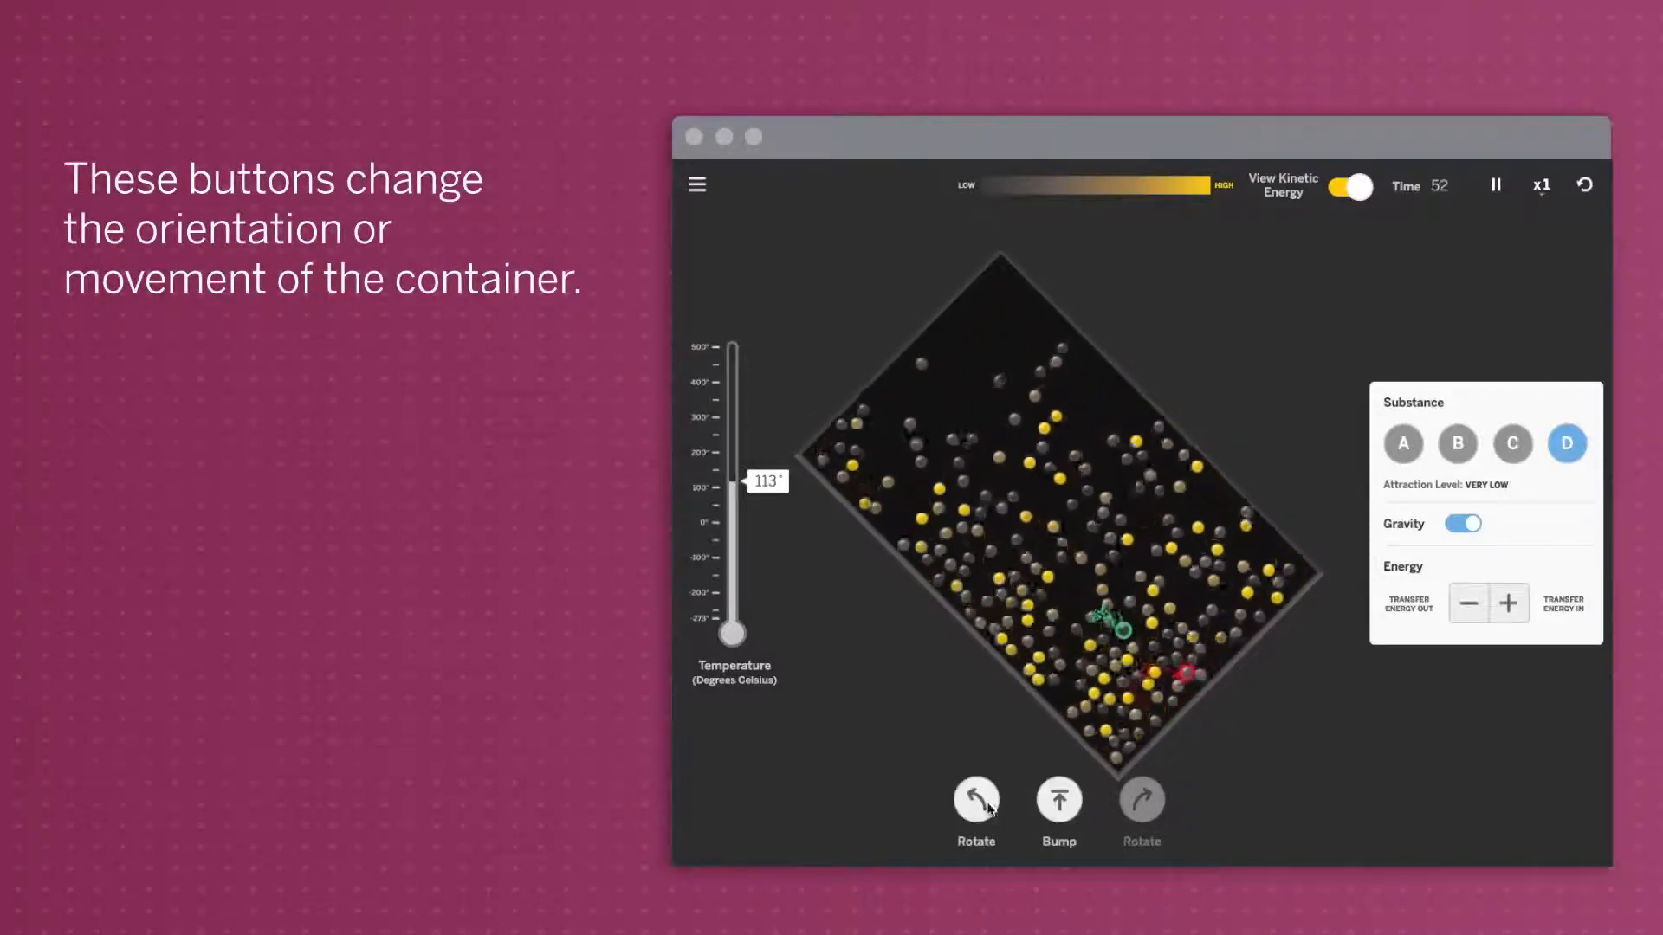
{"action": "left_click", "coordinate": [974, 803]}
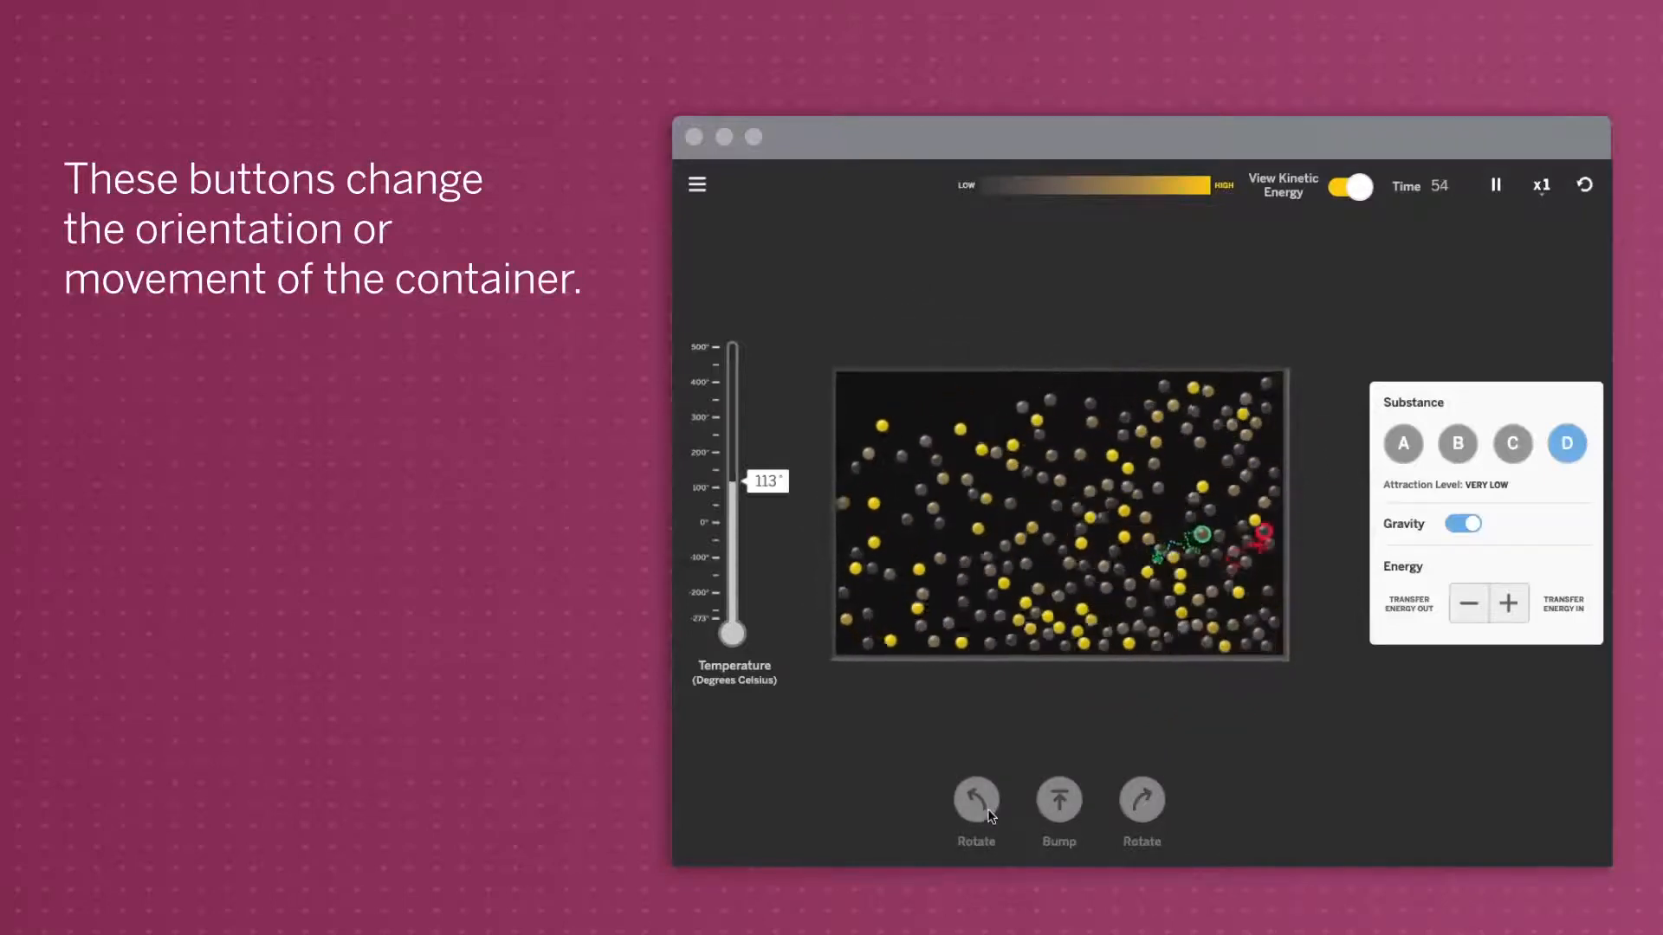